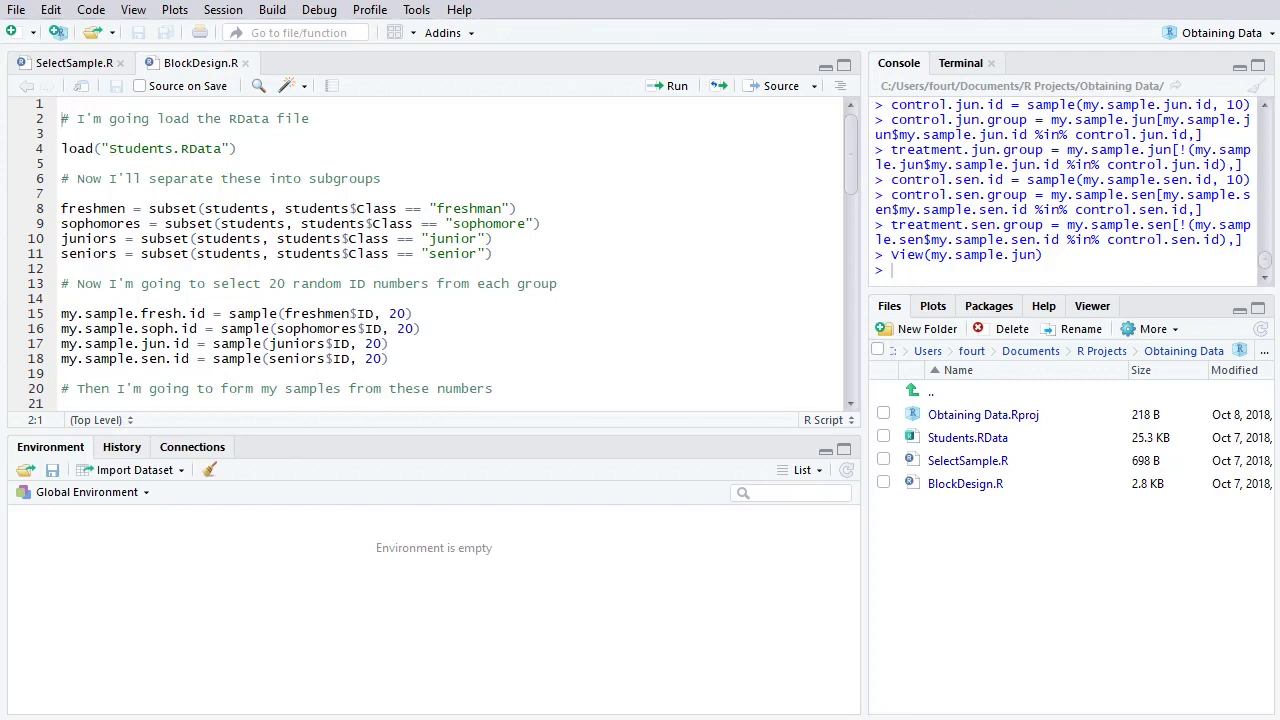
pyautogui.moveTo(601, 143)
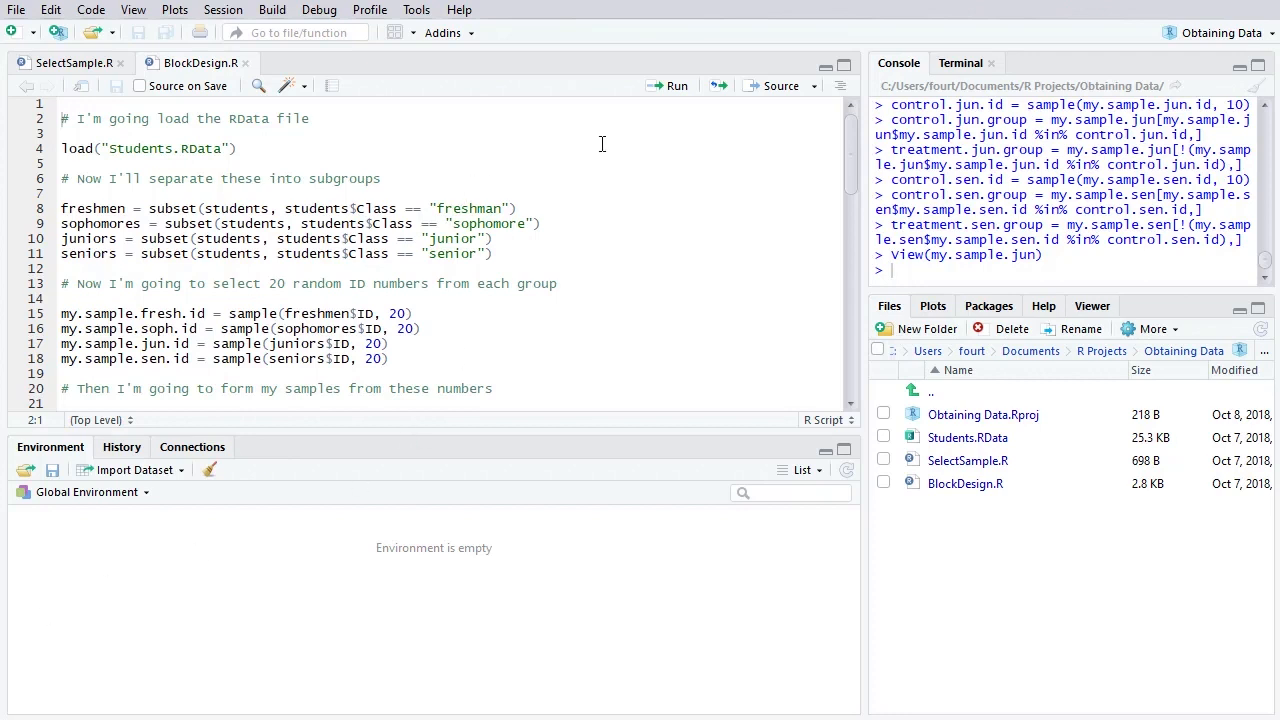
# - Load Students.RData in the Console and view the 4,000-row students data with View(students)
pyautogui.click(676, 86)
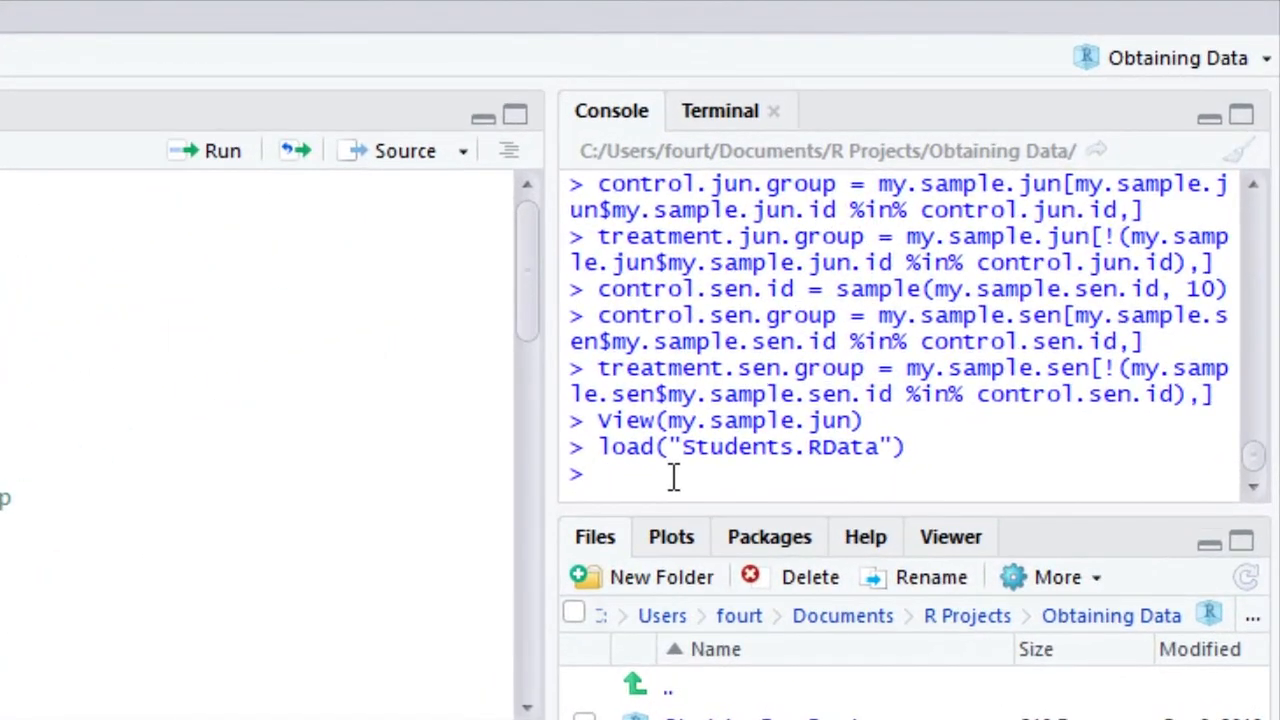
pyautogui.write('vi')
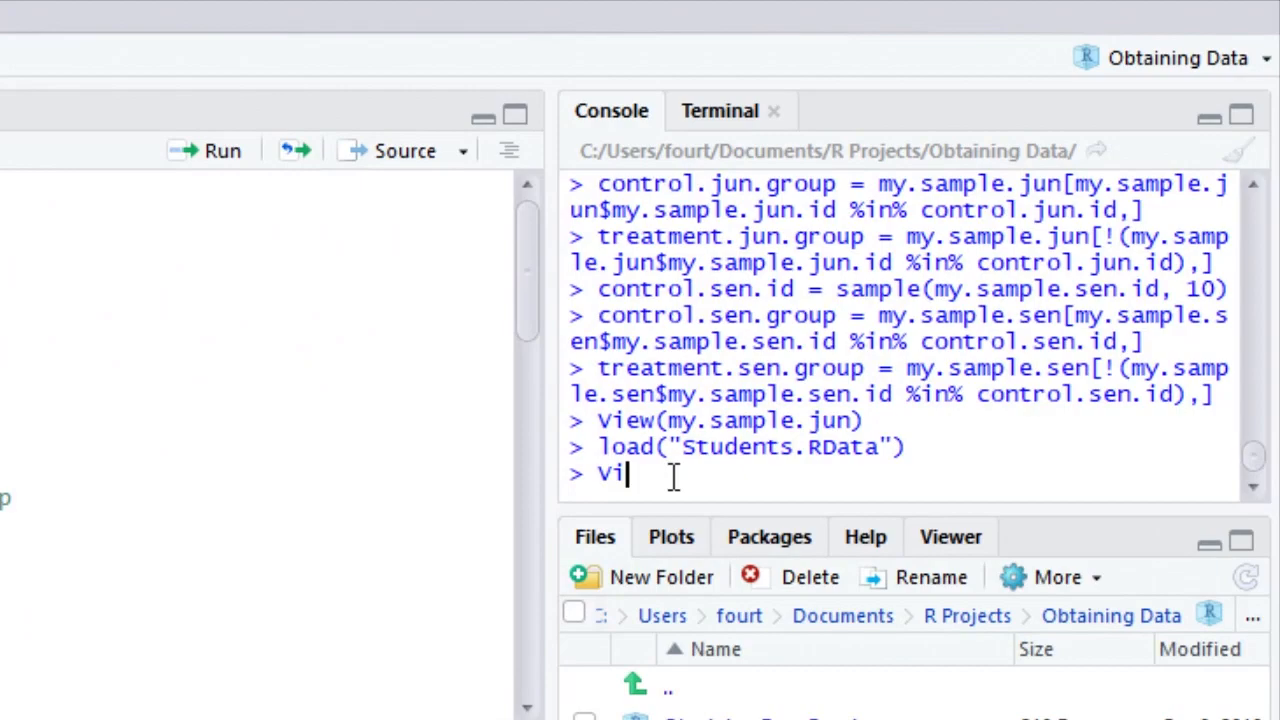
pyautogui.write('ew(st')
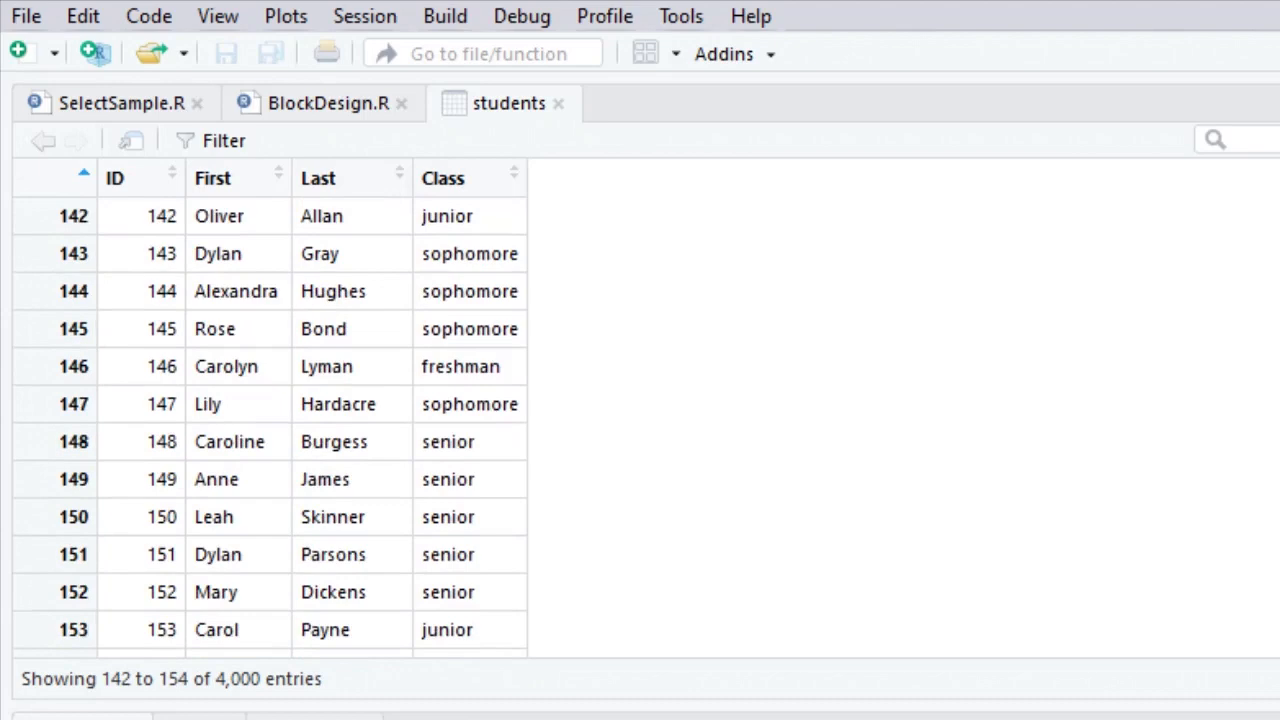
pyautogui.scroll(-3)
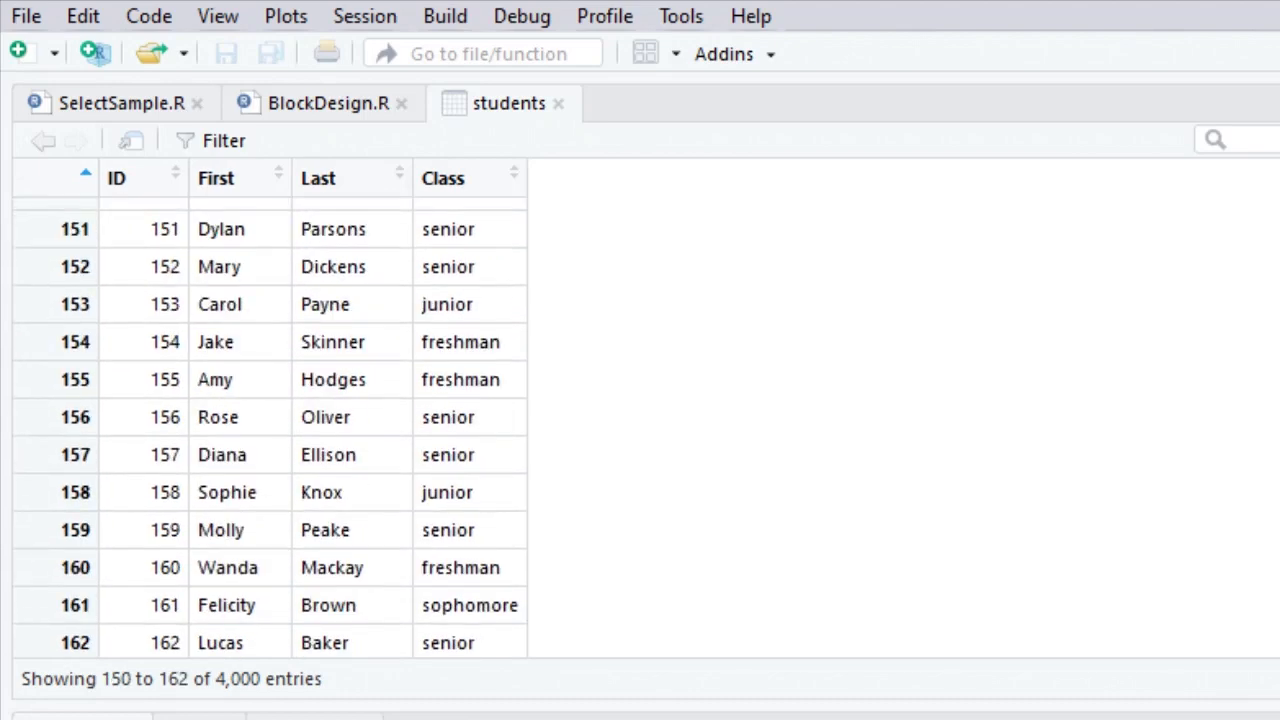
pyautogui.scroll(-3)
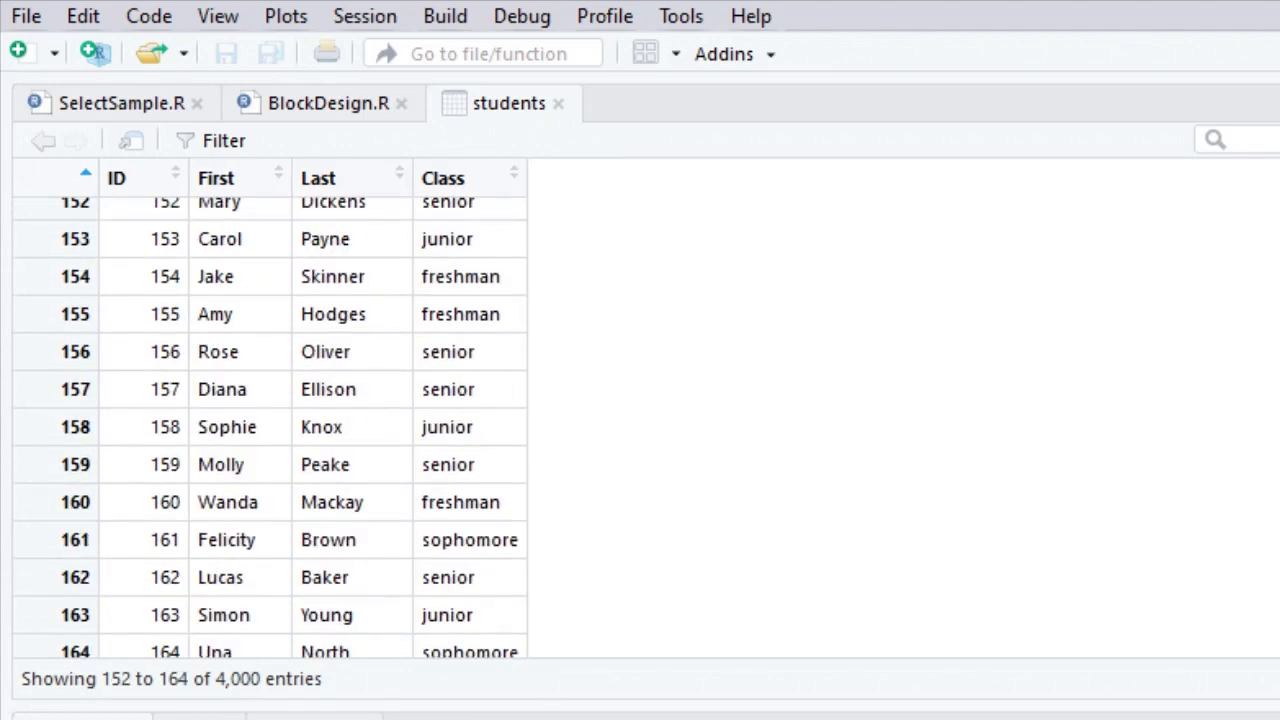
pyautogui.scroll(-3)
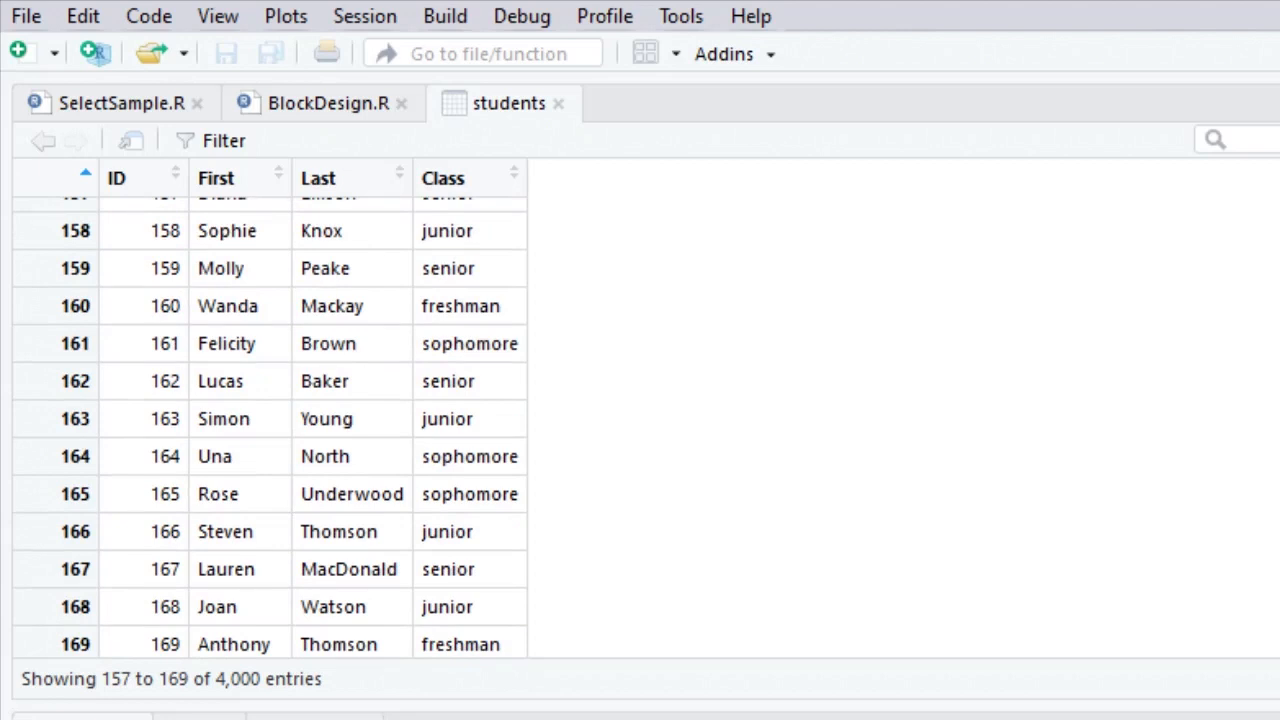
# - Switch to the SelectSample.R tab and review its 50-student sampling code
pyautogui.click(110, 103)
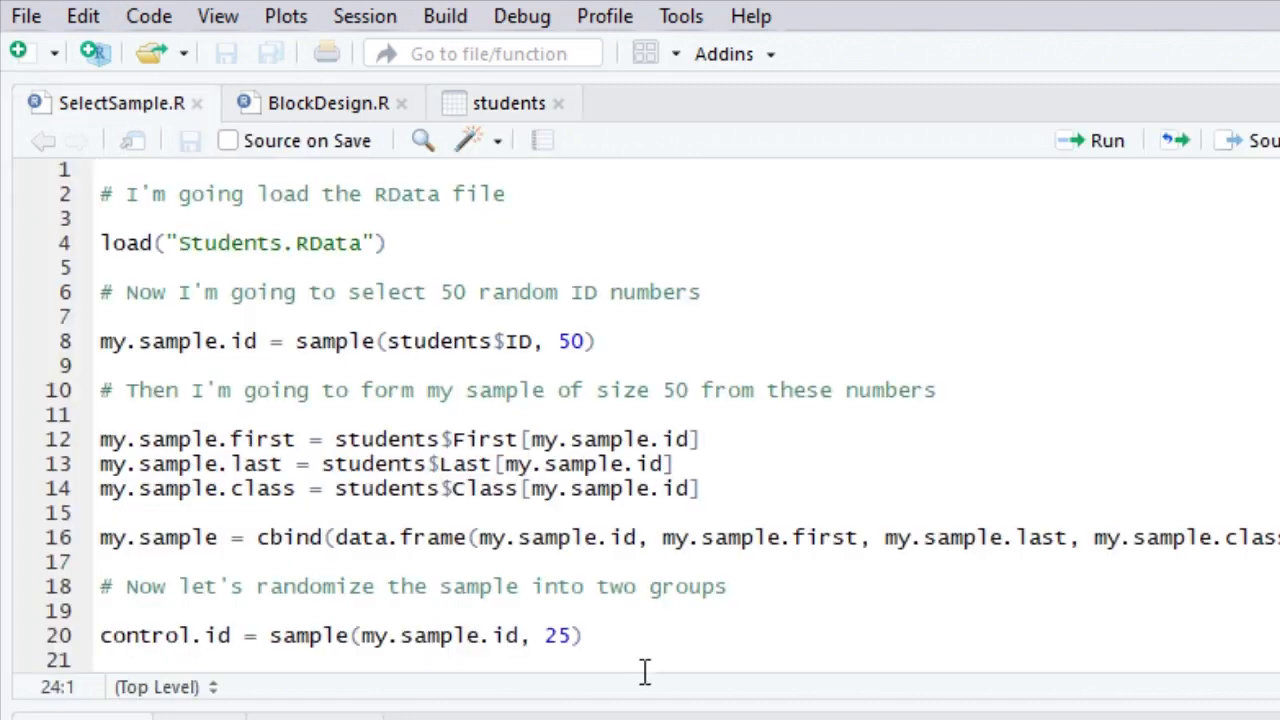
pyautogui.moveTo(95, 300)
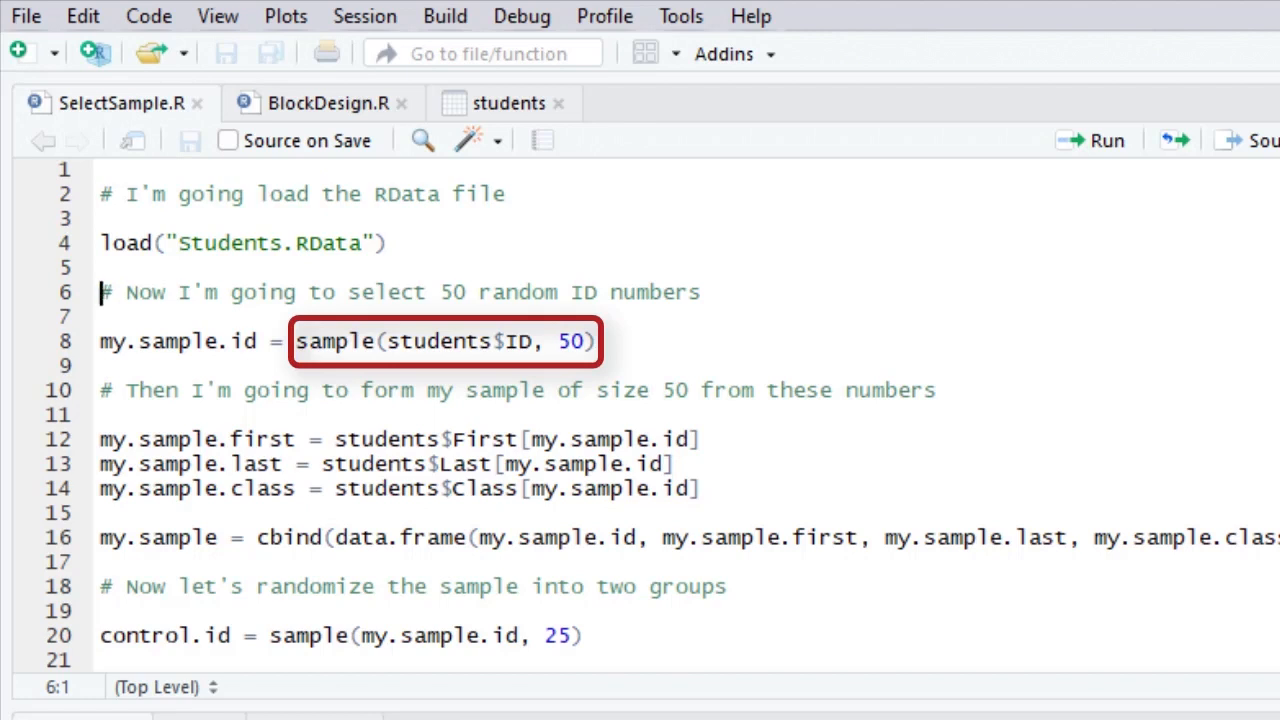
pyautogui.doubleClick(423, 341)
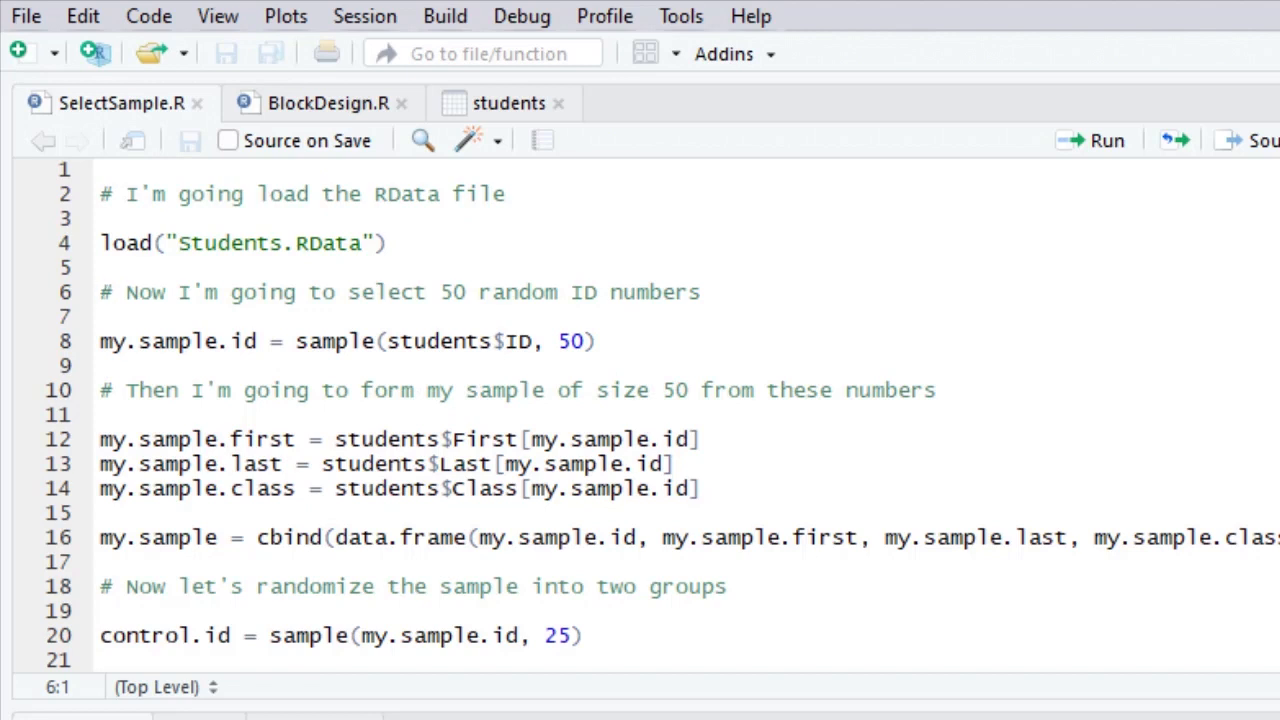
pyautogui.click(100, 292)
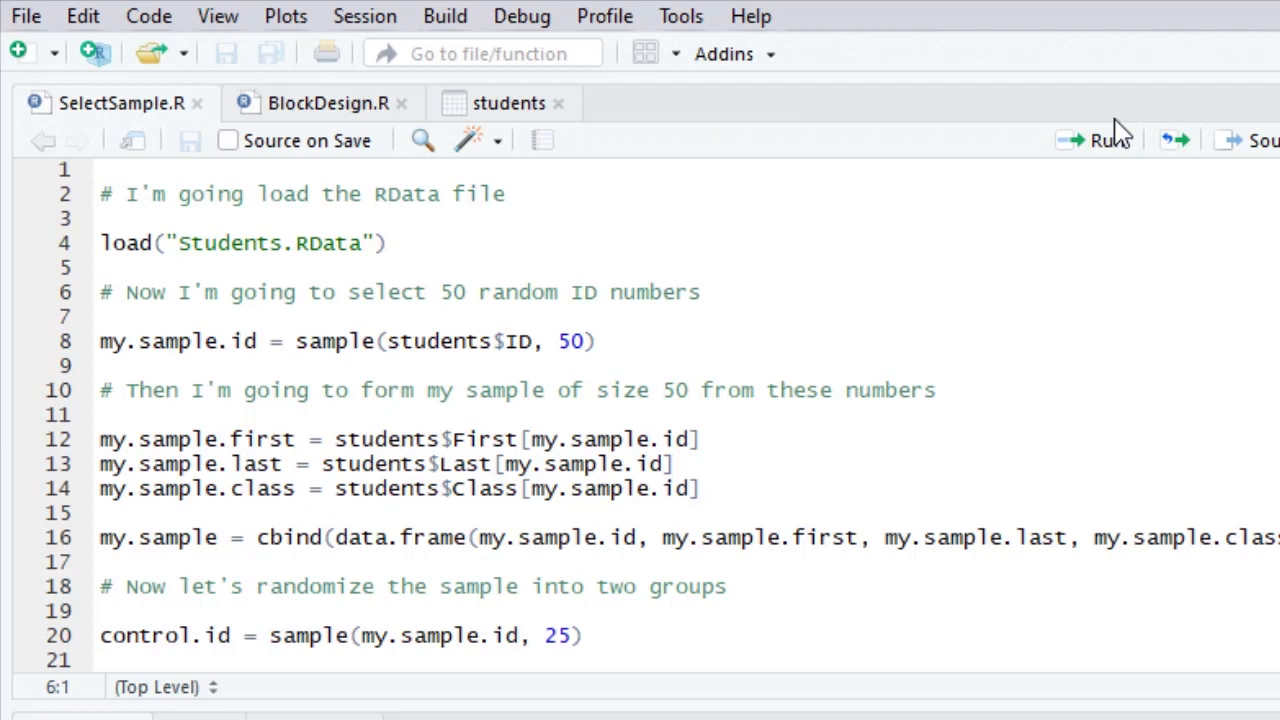
# - Run line 8 to draw 50 random IDs, then run lines 12–14 building name and class vectors
pyautogui.click(100, 390)
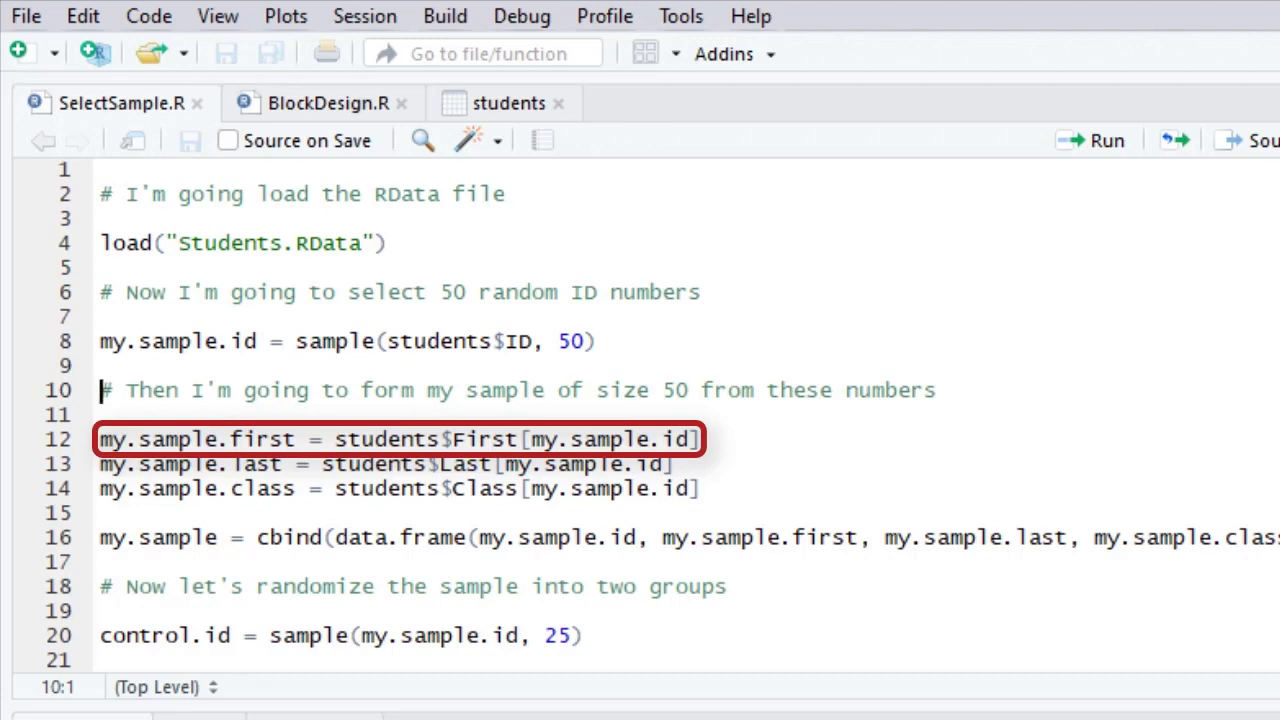
pyautogui.moveTo(334, 439); pyautogui.dragTo(700, 439)
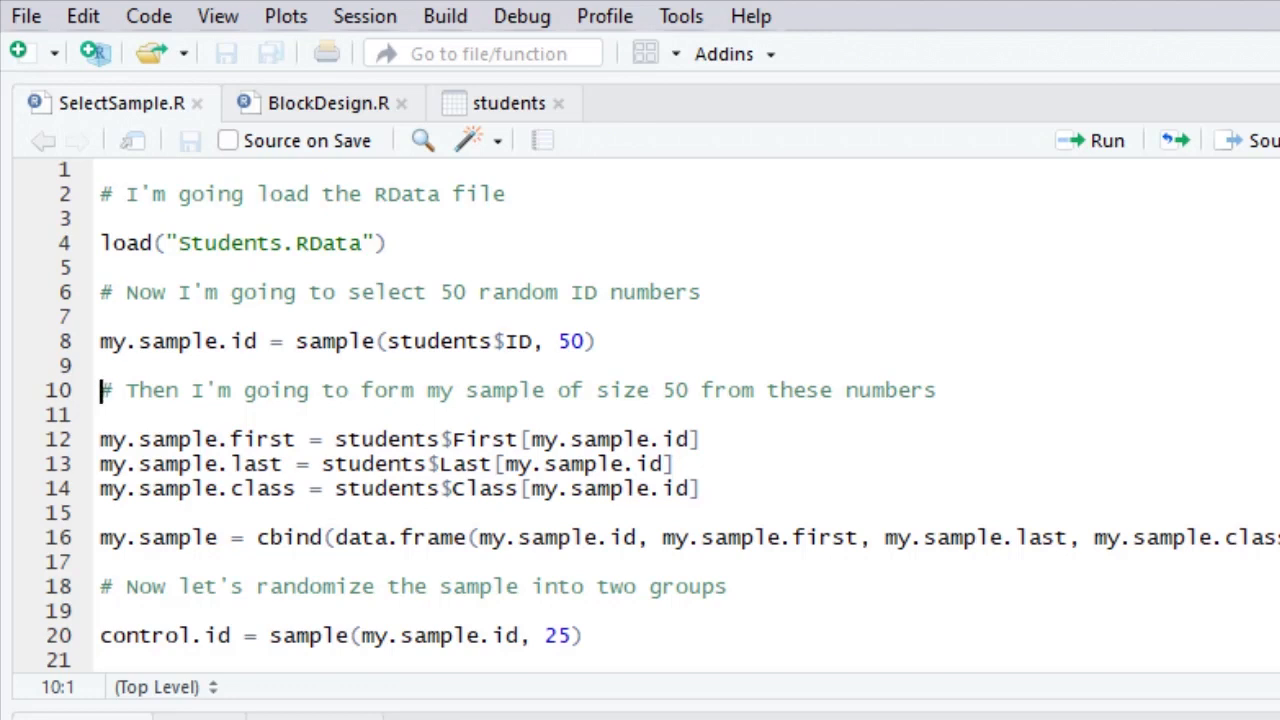
pyautogui.moveTo(865, 113)
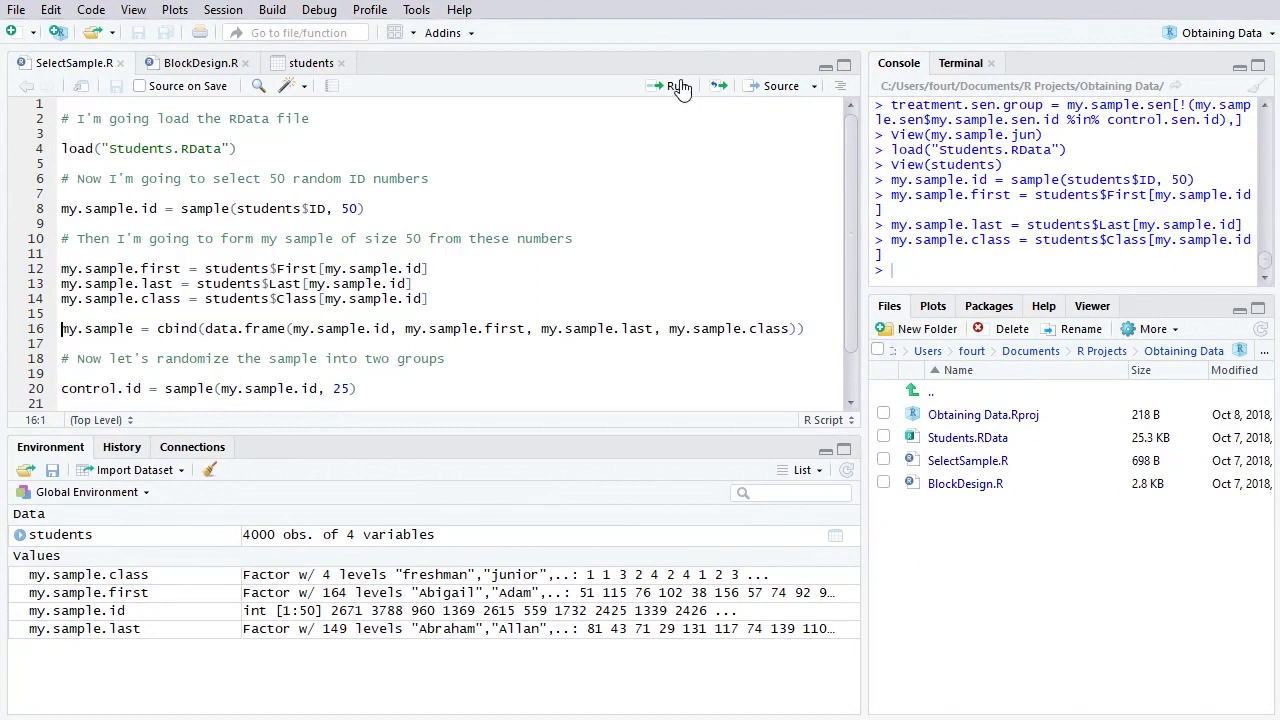
# - Run the cbind line creating my.sample, then open it with View(my.sample)
pyautogui.click(677, 86)
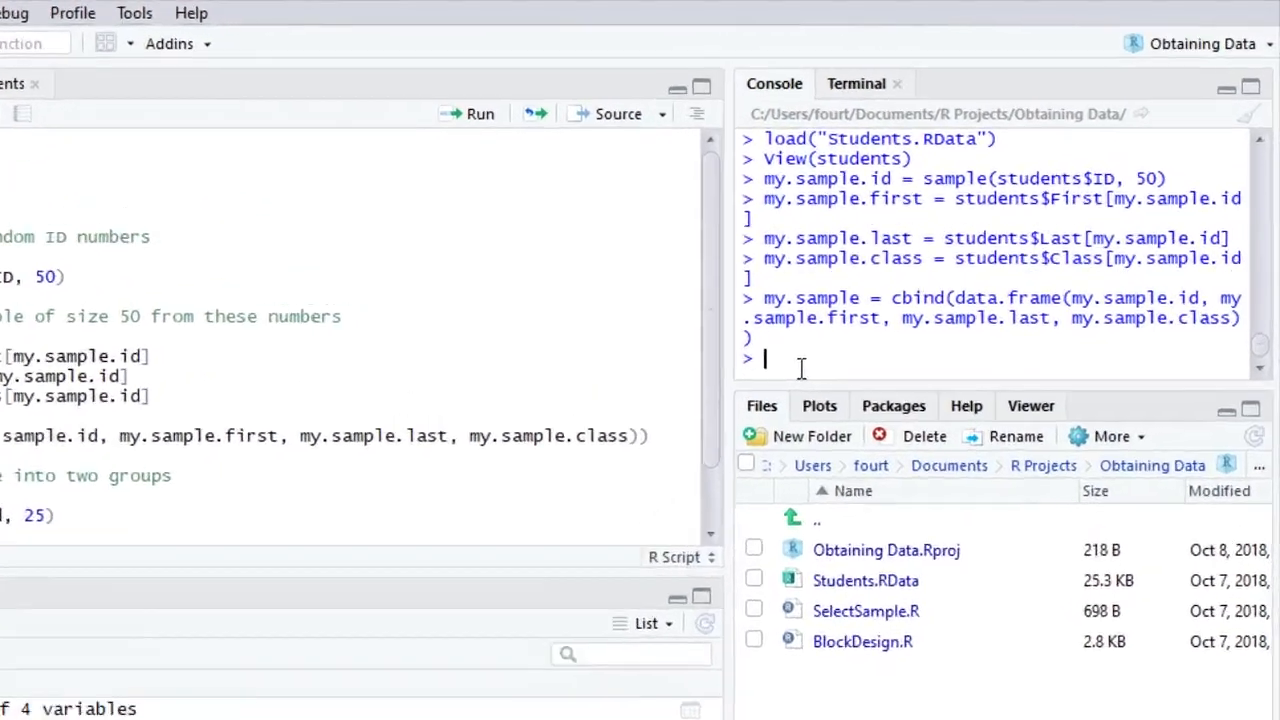
pyautogui.write('View(myu')
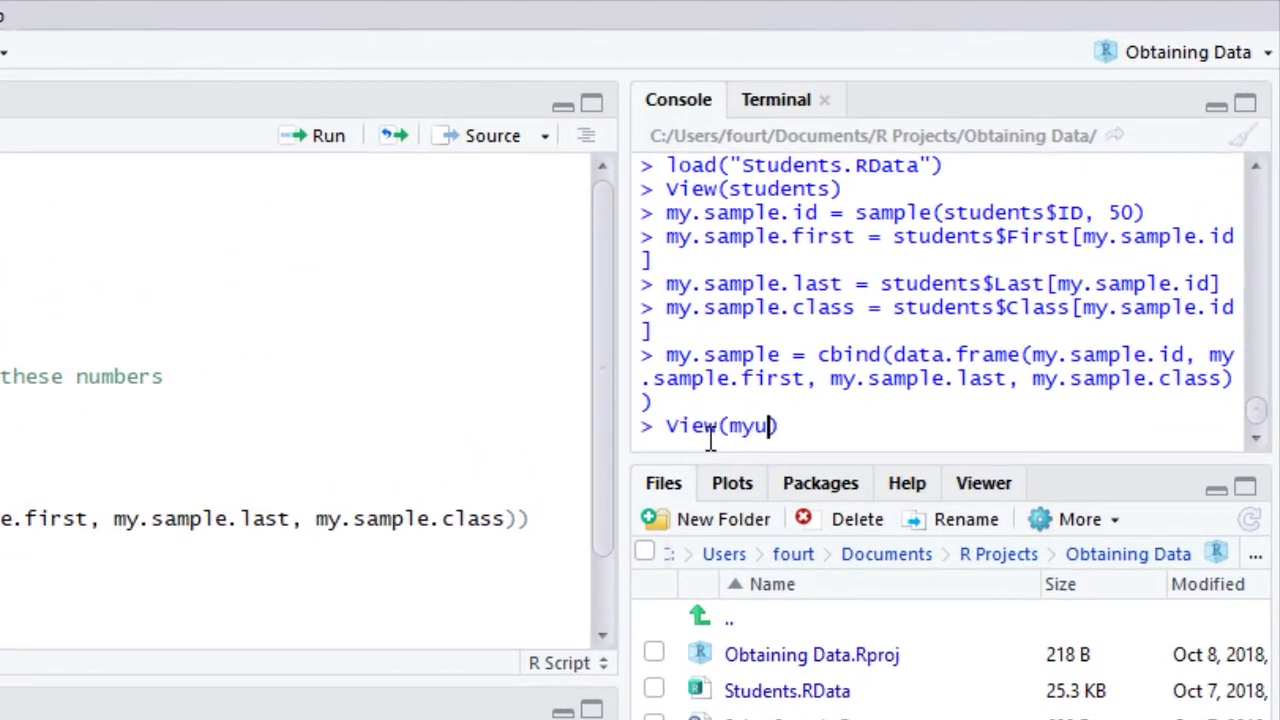
pyautogui.write('my.samp')
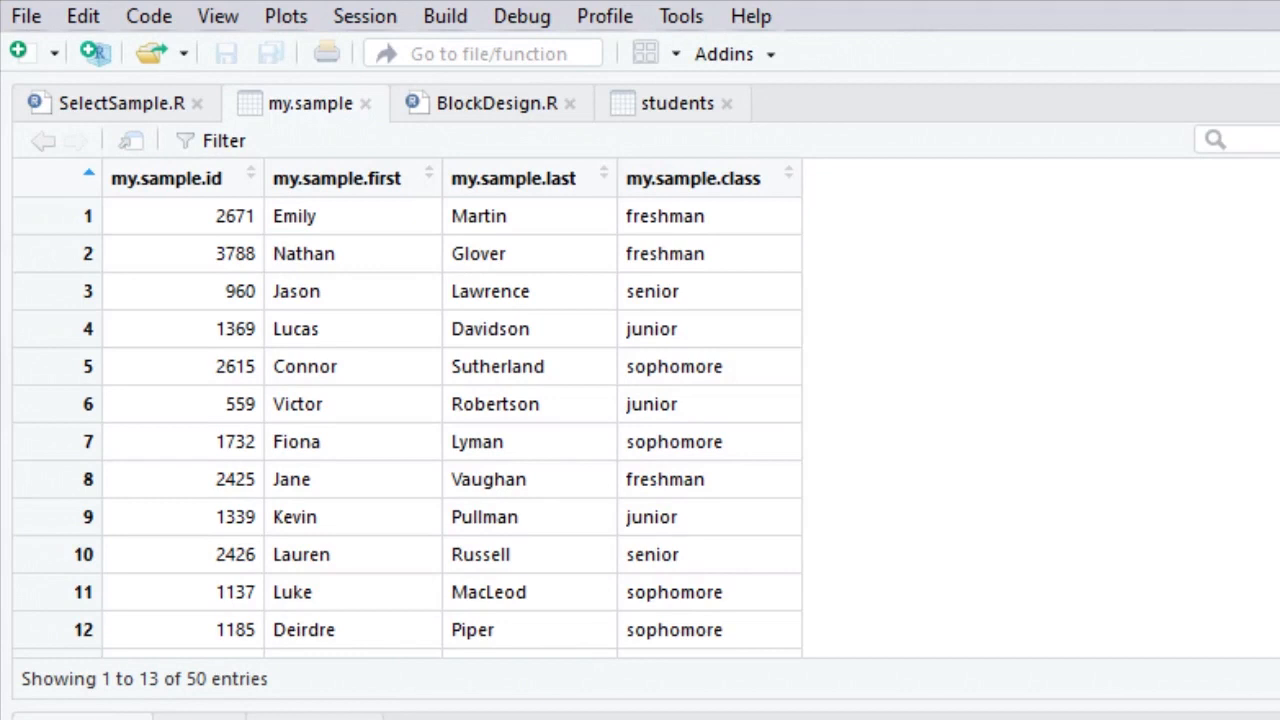
pyautogui.scroll(-3)
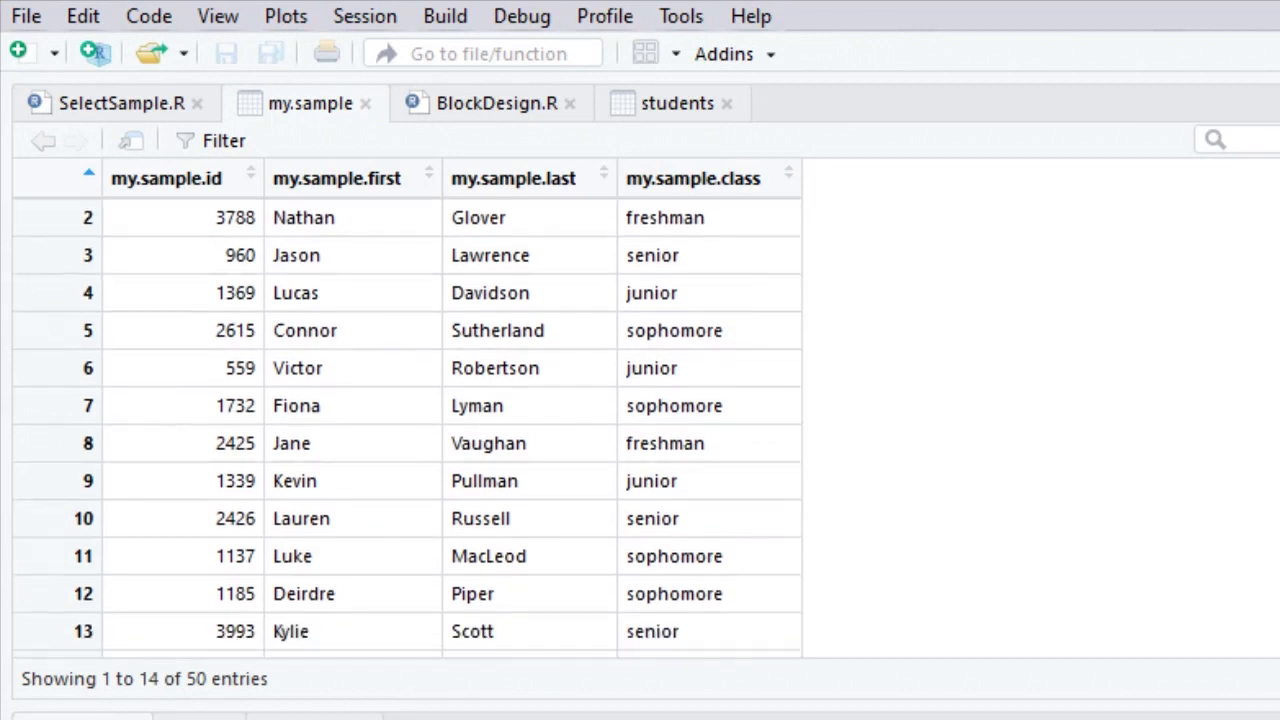
pyautogui.scroll(-3)
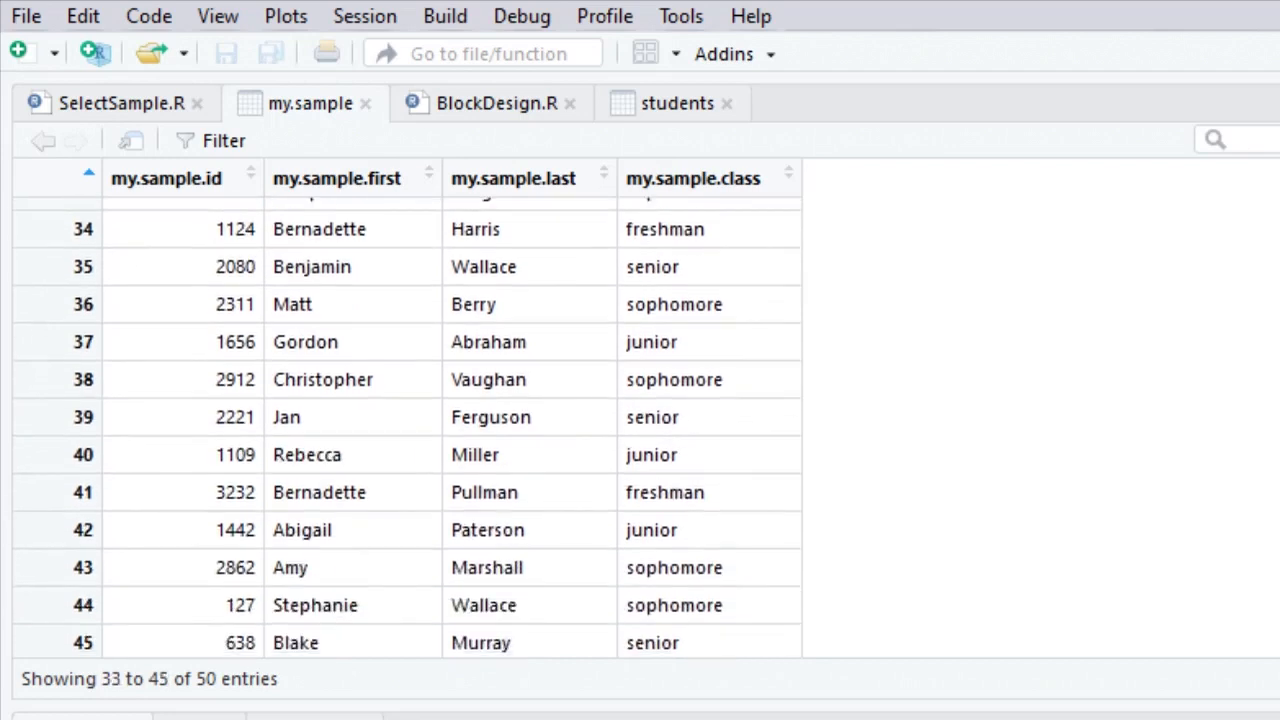
pyautogui.scroll(-3)
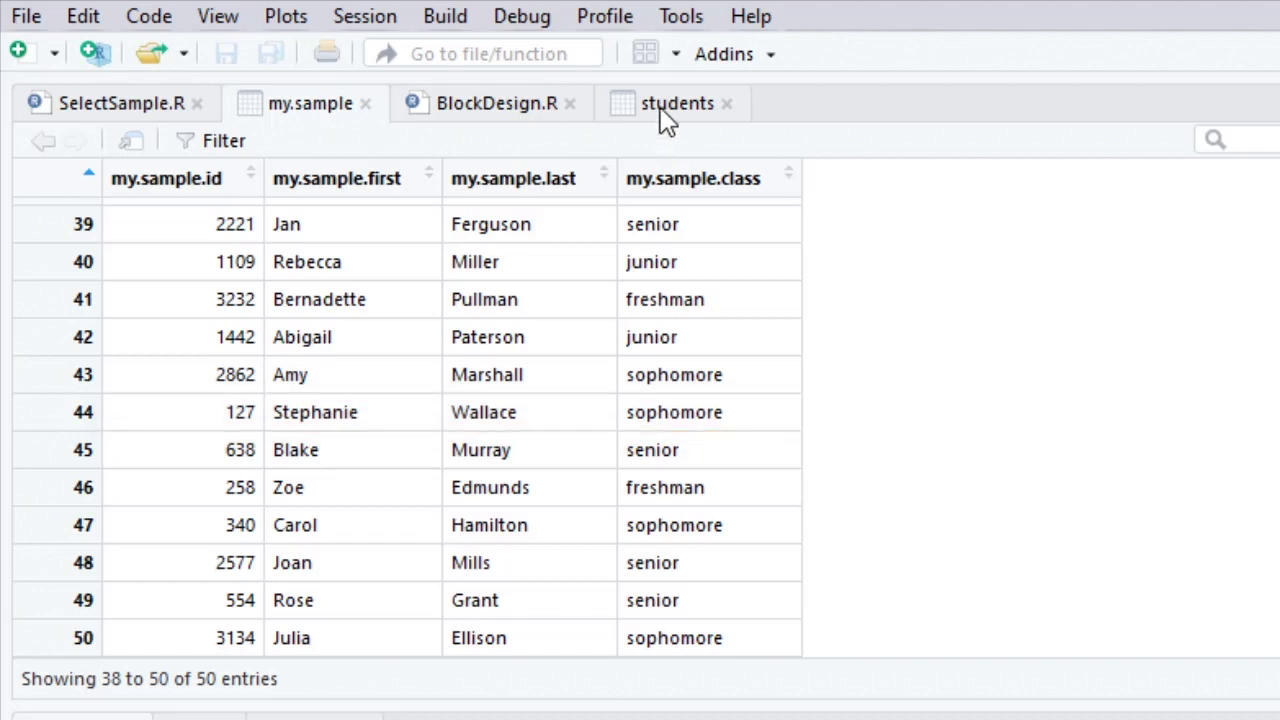
pyautogui.click(677, 103)
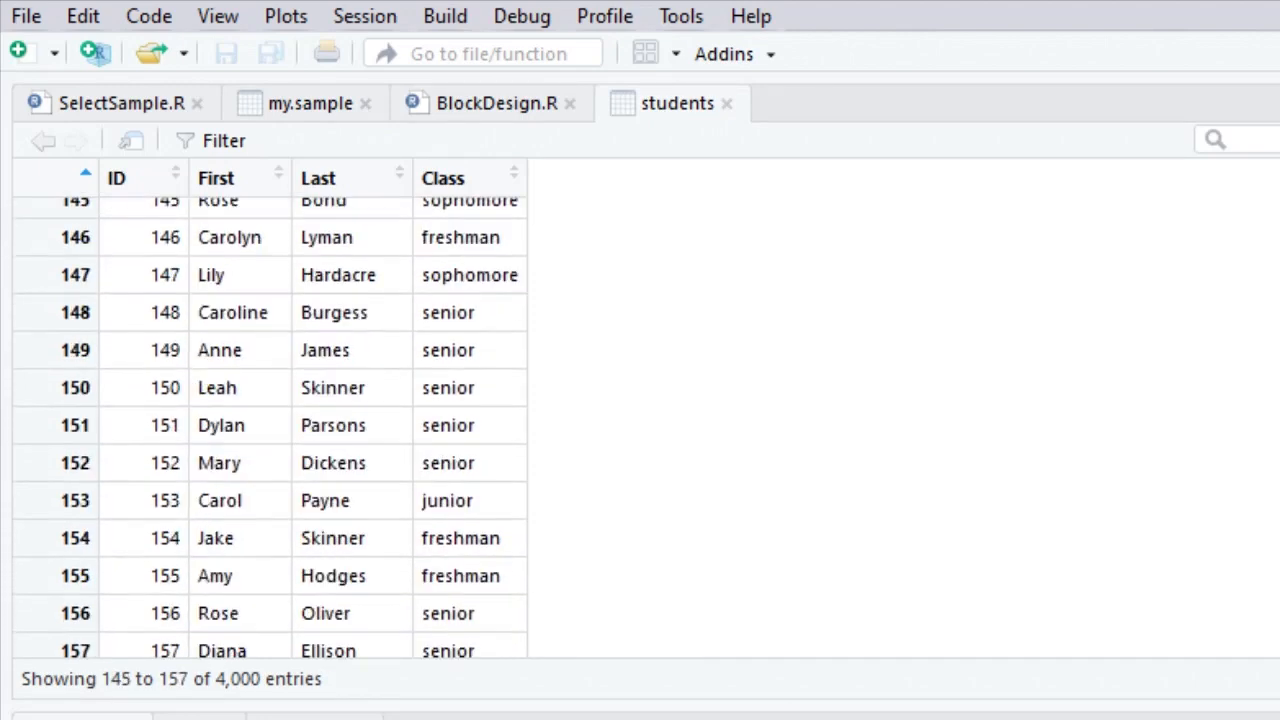
pyautogui.scroll(3)
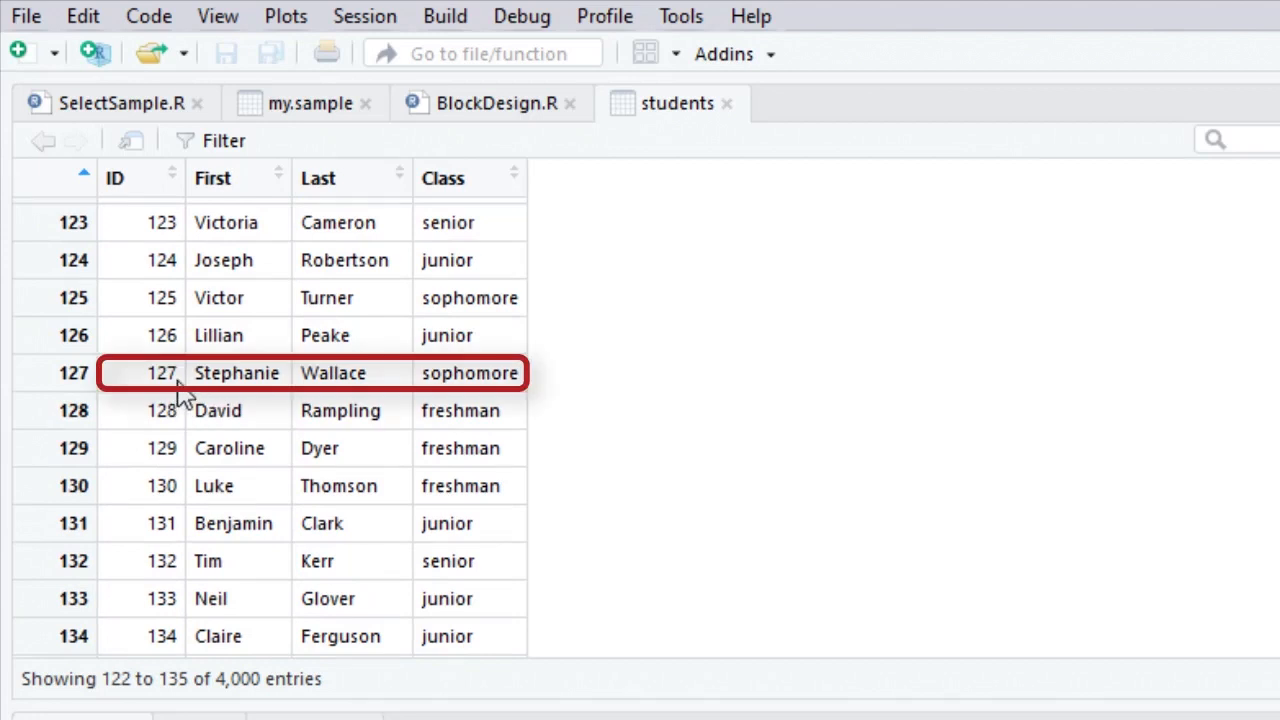
pyautogui.moveTo(638, 389)
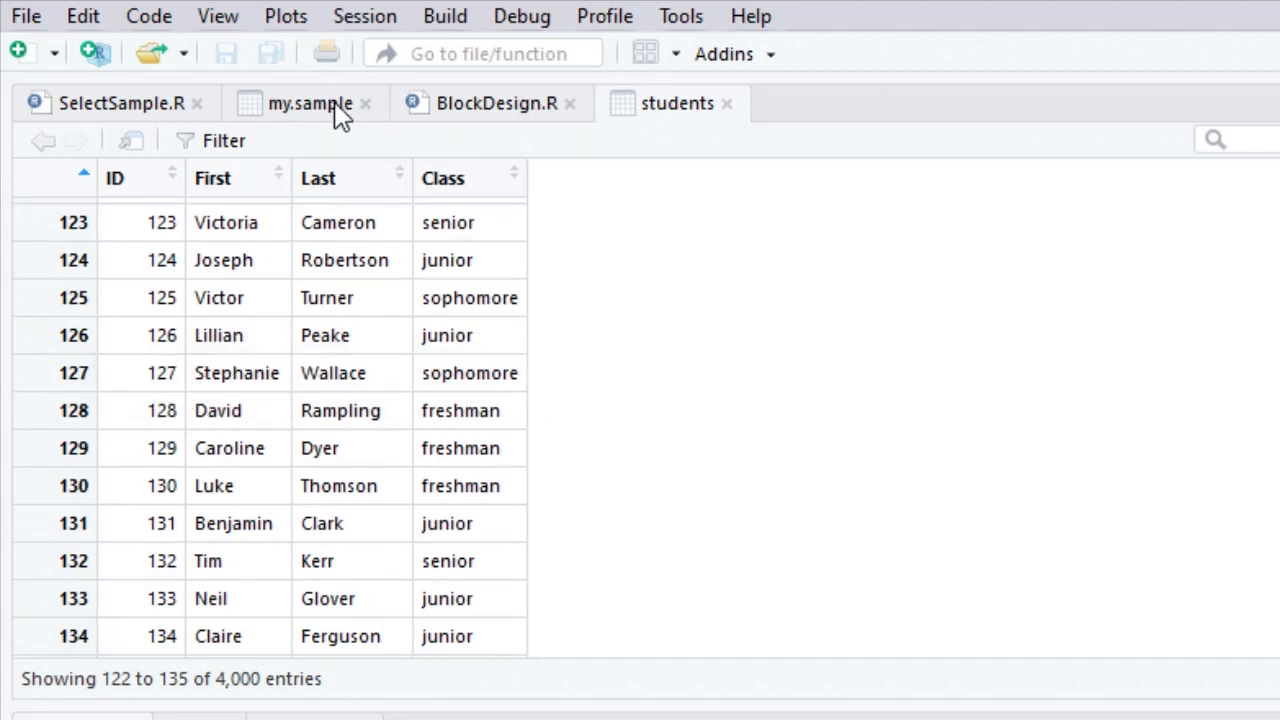
# - Pass through the my.sample tab to SelectSample.R and place the cursor on line 18's randomize comment
pyautogui.click(310, 103)
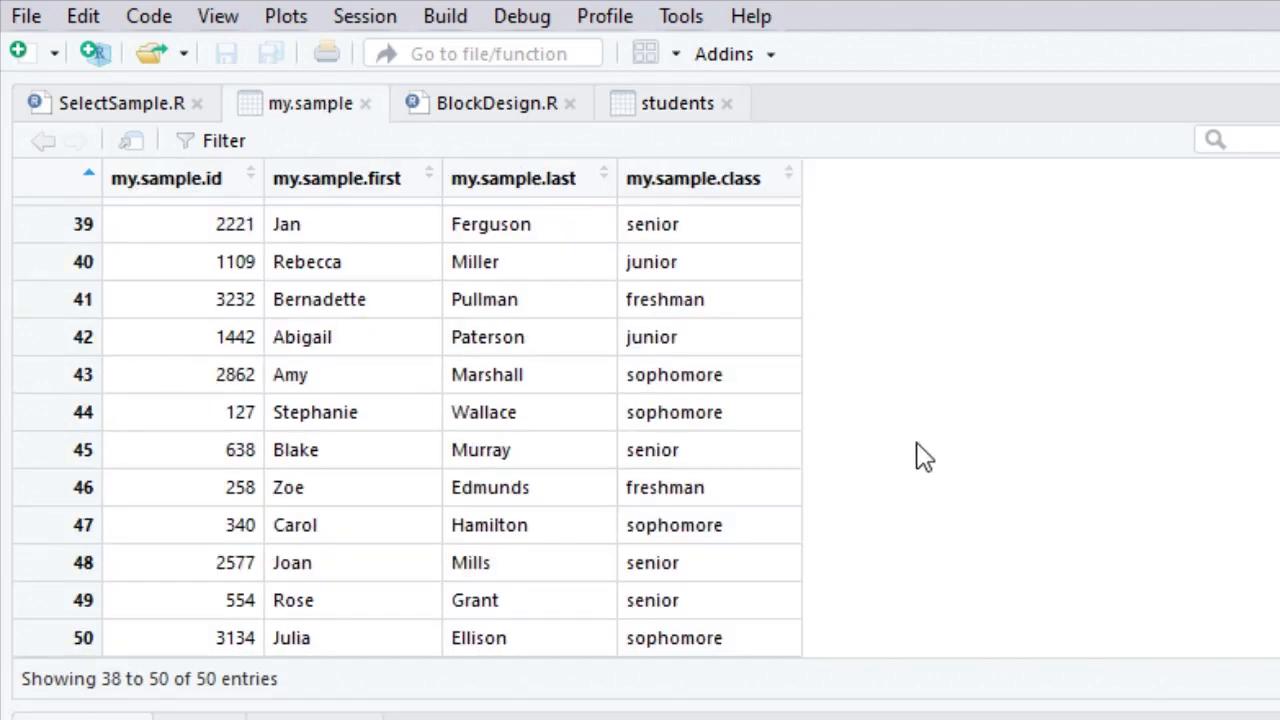
pyautogui.click(110, 103)
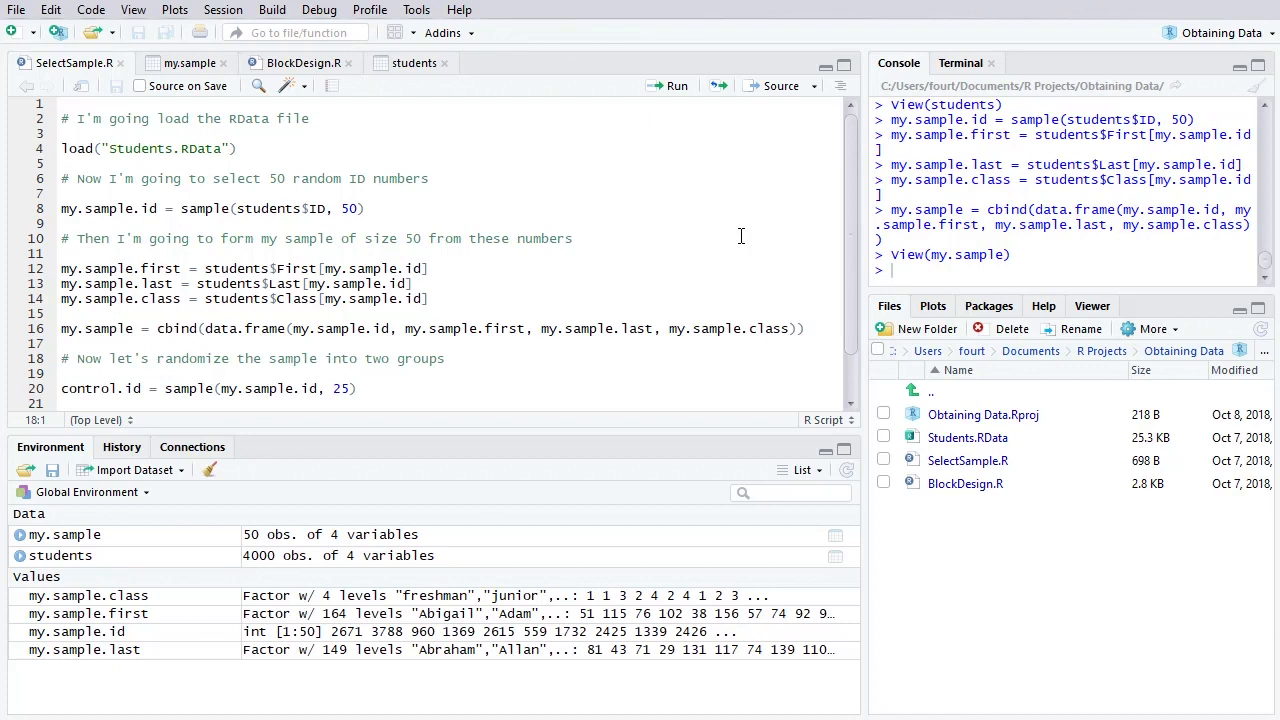
pyautogui.click(62, 358)
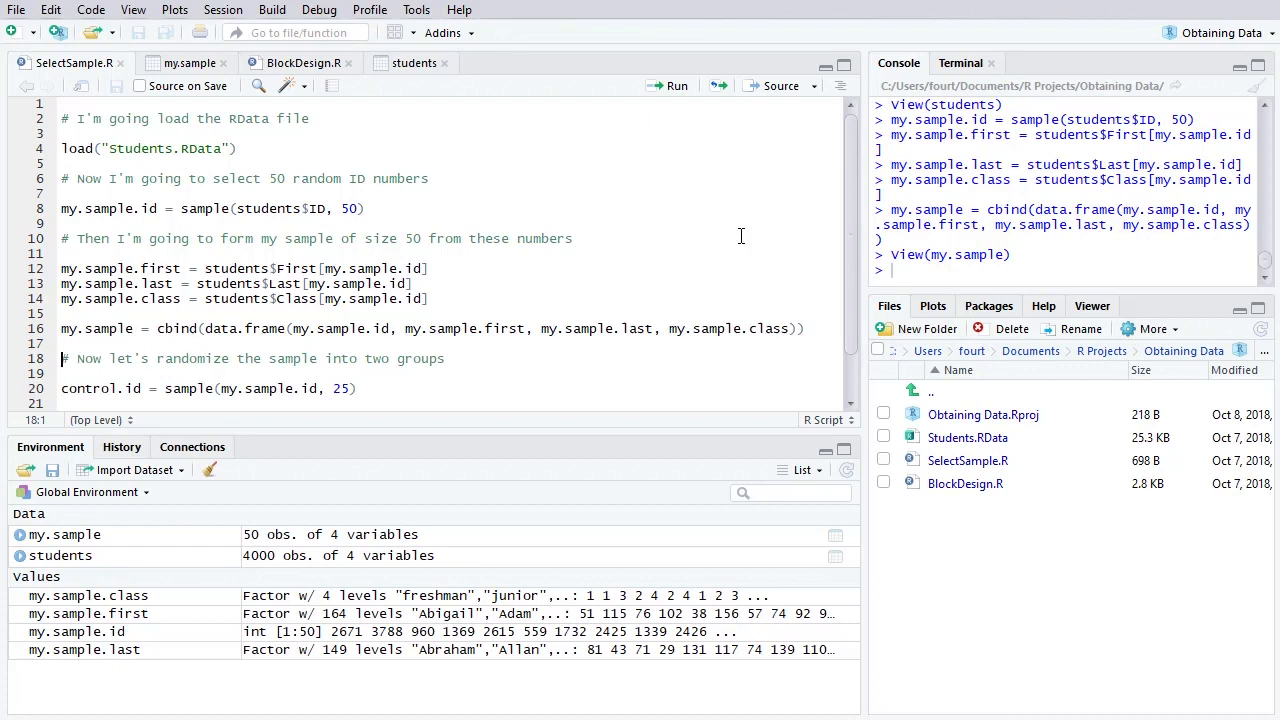